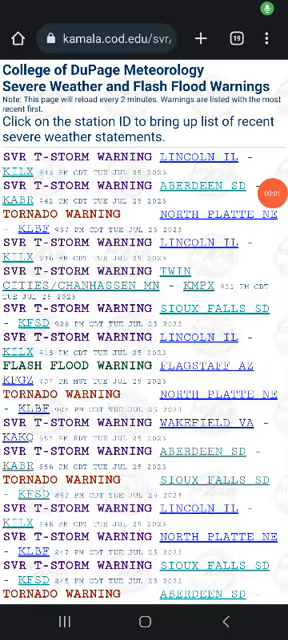
Step: Scroll down the warnings page toward the Aberdeen SD (KABR) station entry
scroll("down", 3)
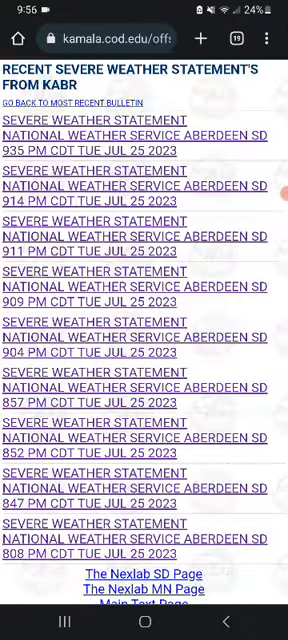
Step: Return from the Aberdeen statements to the Severe Weather and Flash Flood Warnings list
left_click(144, 120)
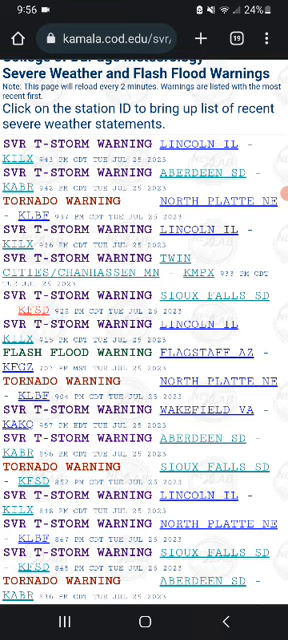
left_click(198, 144)
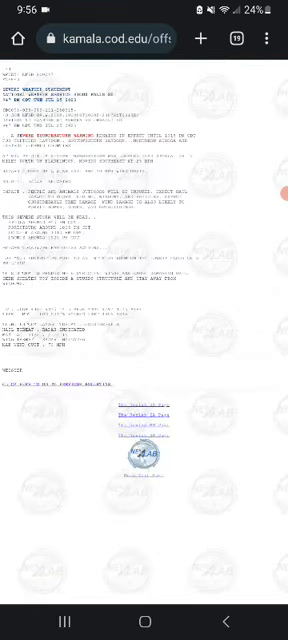
scroll("up", 3)
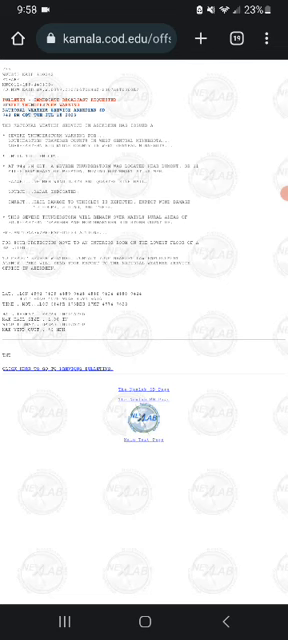
left_click(60, 338)
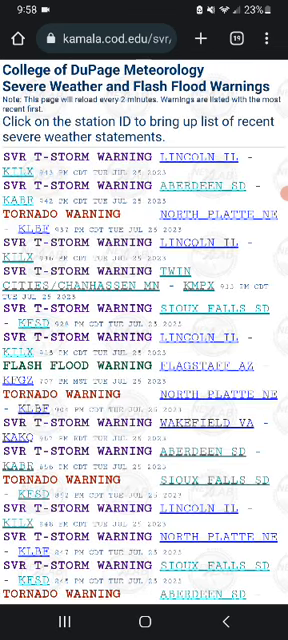